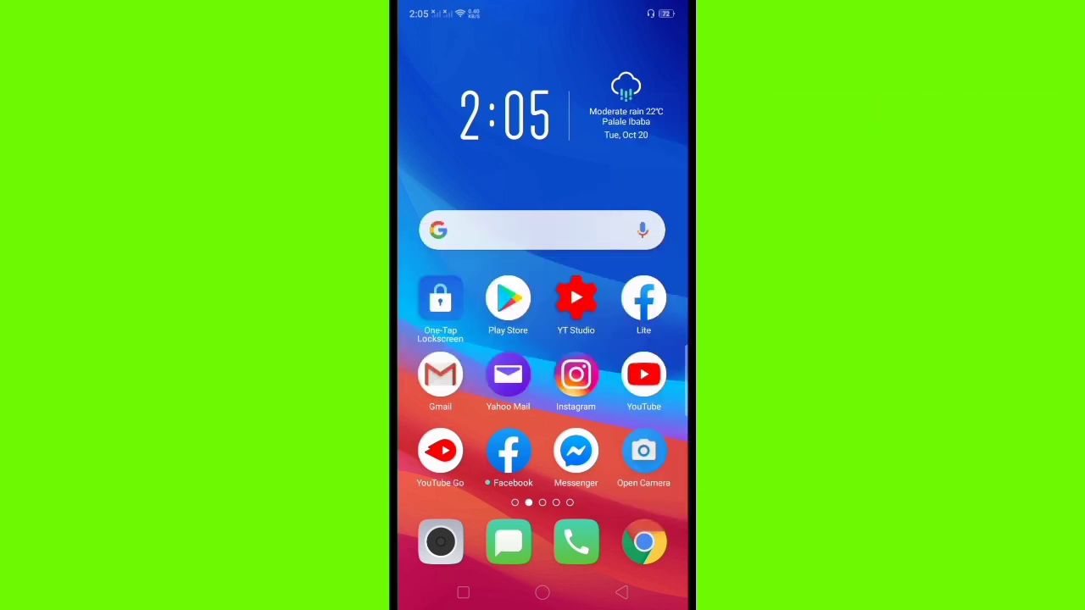
# Swipe to the next home page, open Settings and switch Wi-Fi on
pyautogui.hscroll(-3)
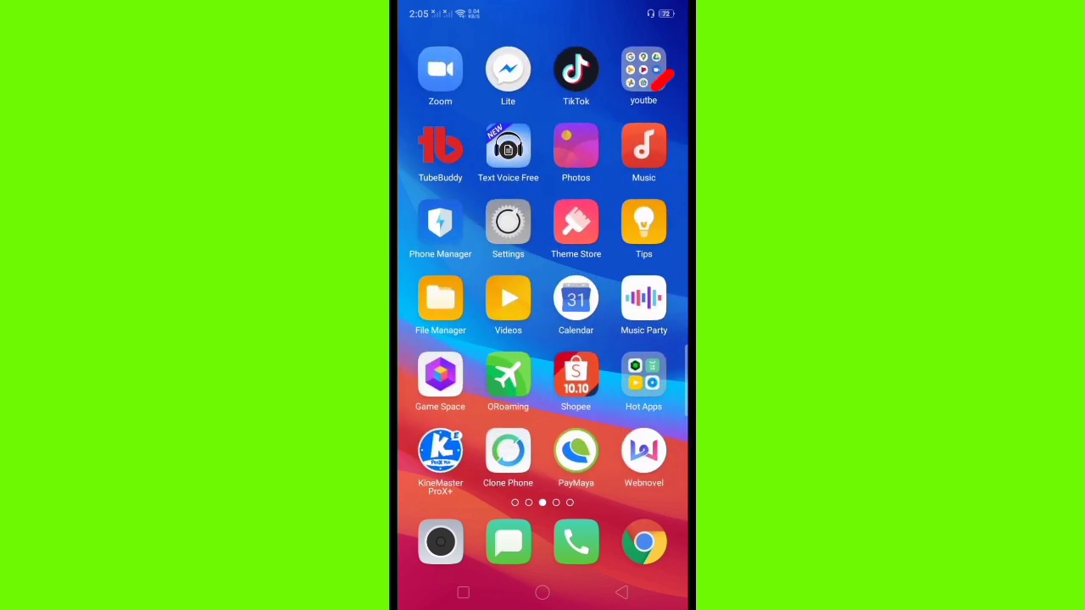
pyautogui.click(508, 220)
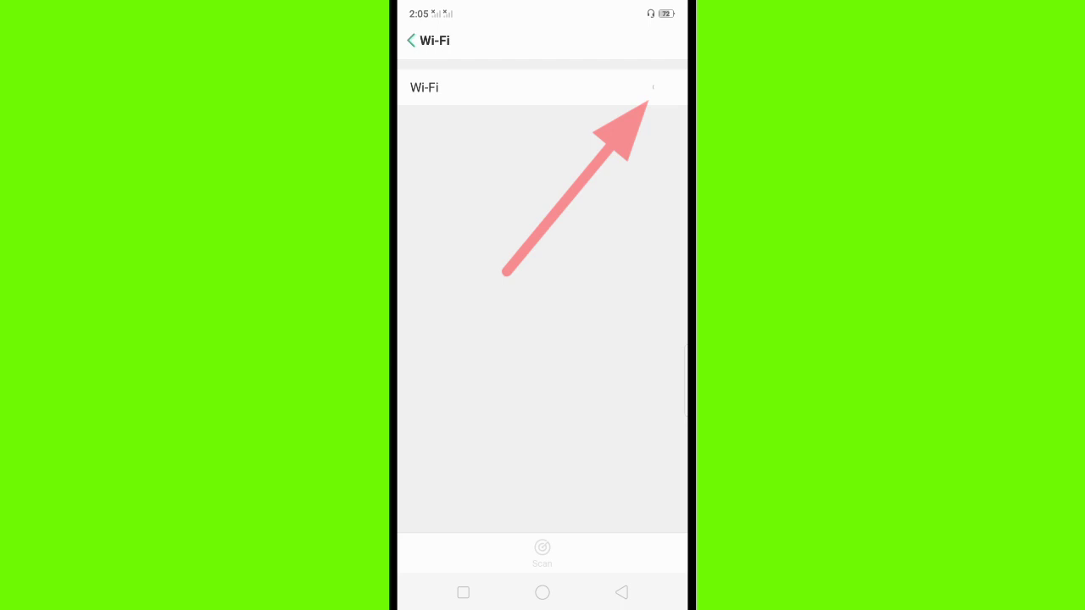
pyautogui.click(658, 87)
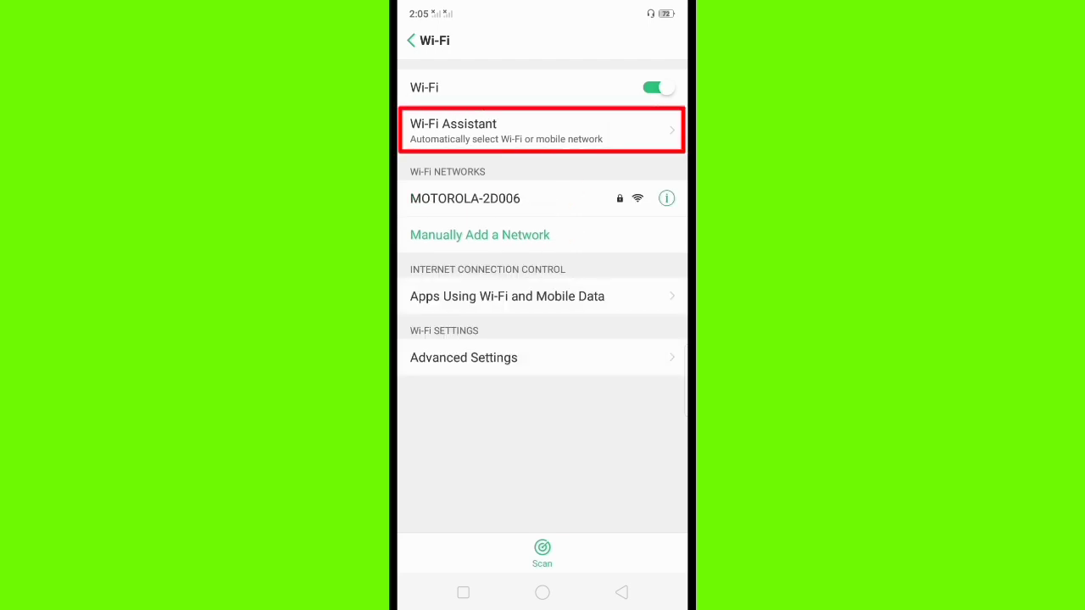
# Open Wi-Fi Assistant from the Wi-Fi settings page
pyautogui.click(543, 130)
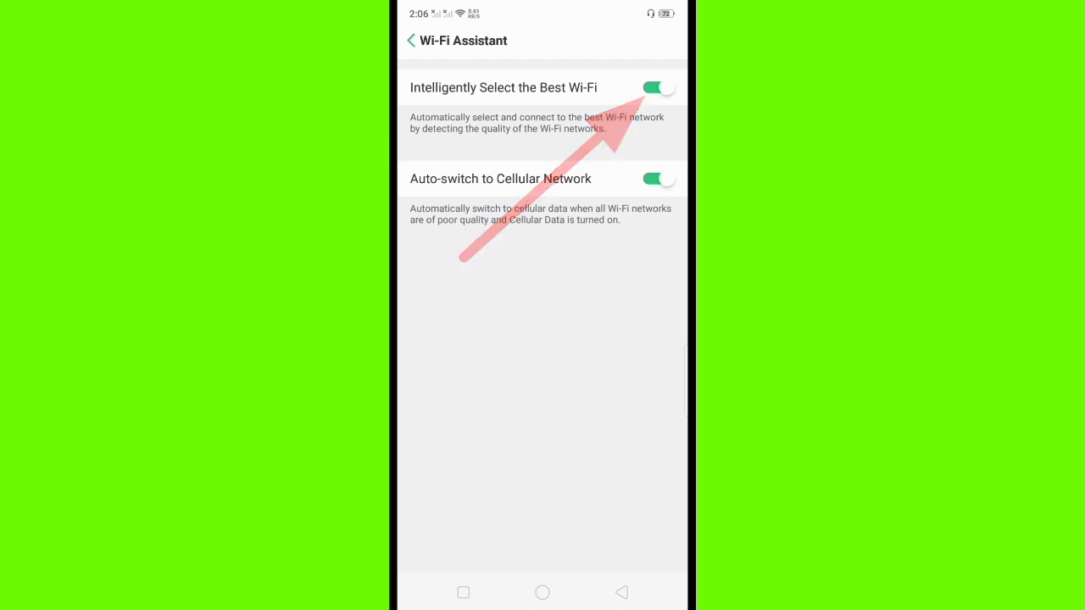
pyautogui.click(658, 87)
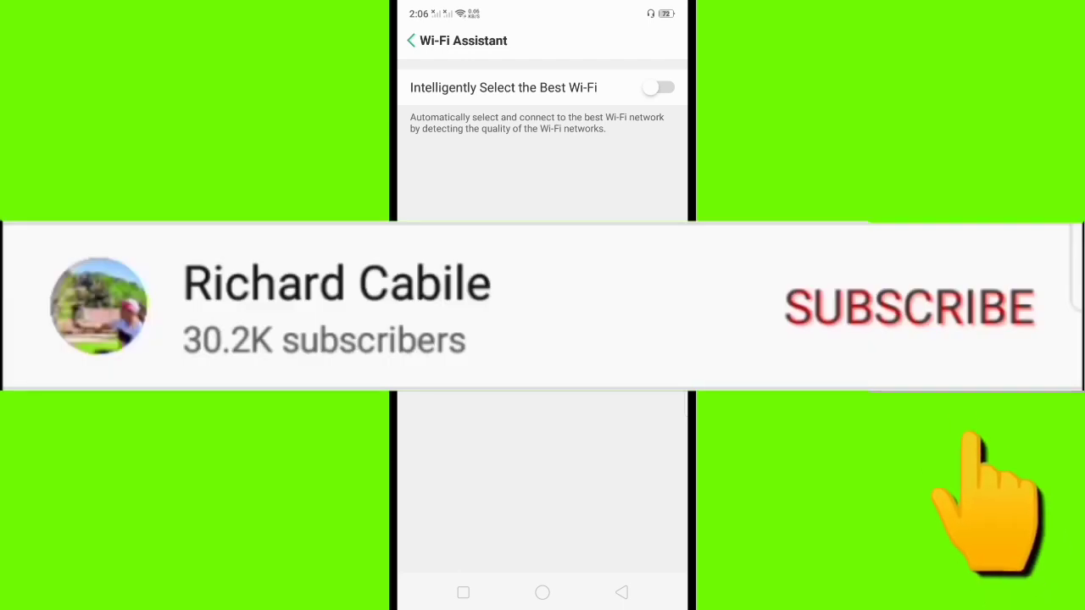
pyautogui.click(909, 306)
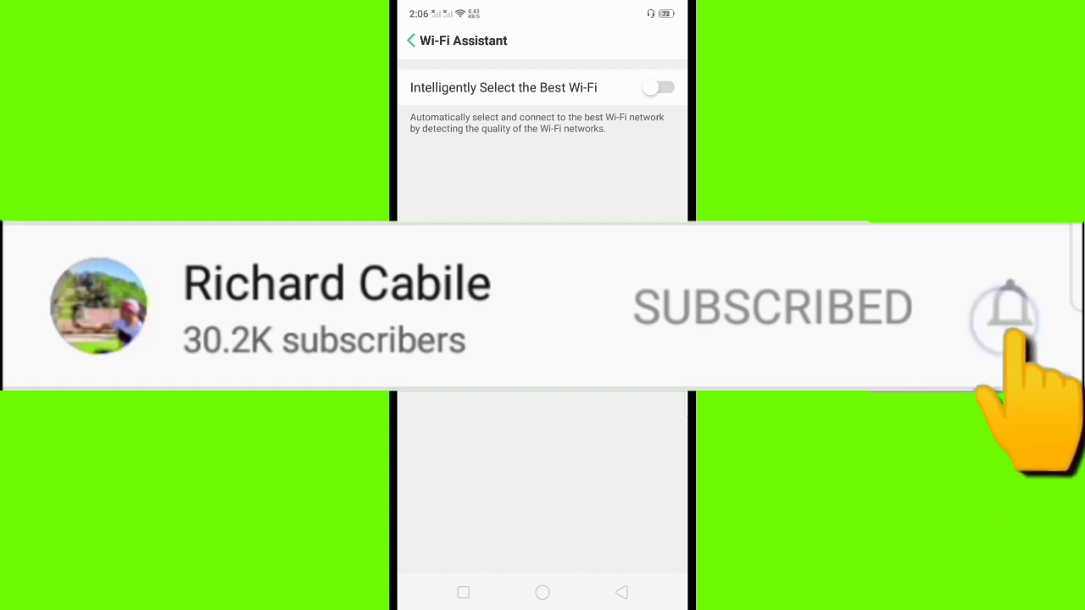
pyautogui.click(1006, 310)
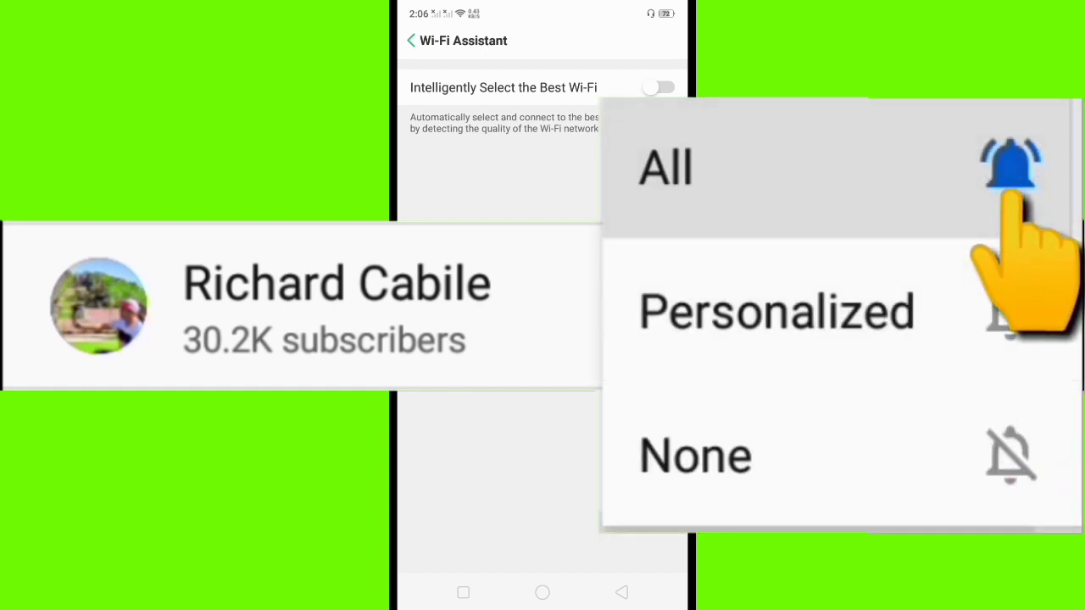